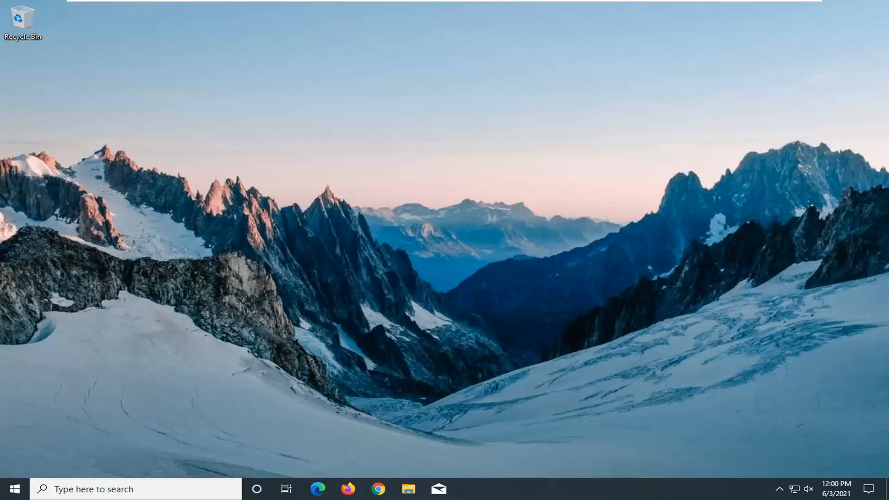
{"action": "mouse_move", "coordinate": [255, 304]}
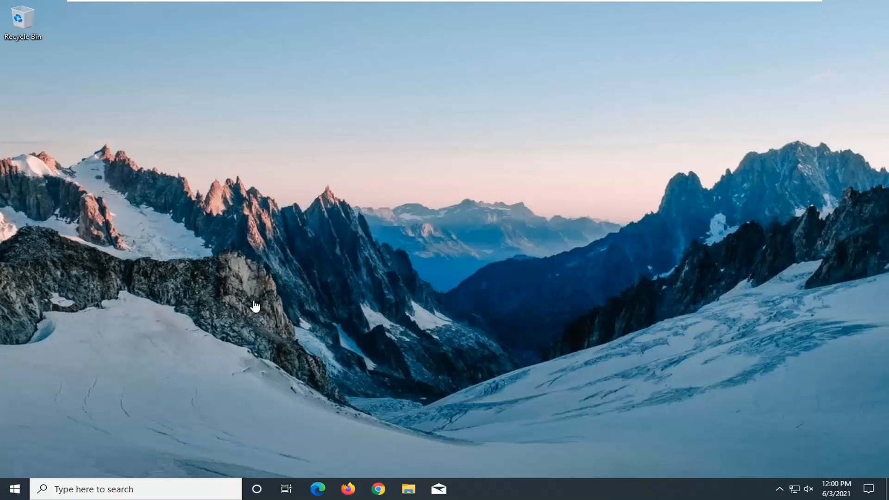
{"action": "mouse_move", "coordinate": [276, 304]}
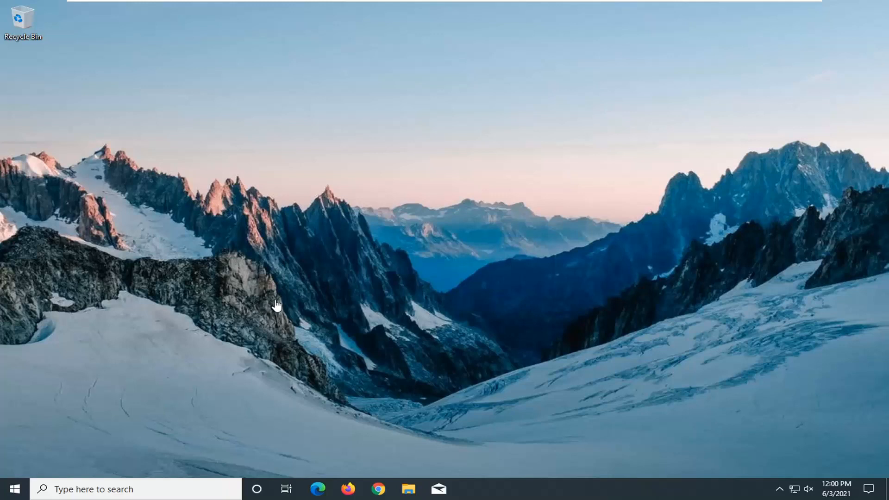
{"action": "mouse_move", "coordinate": [270, 310]}
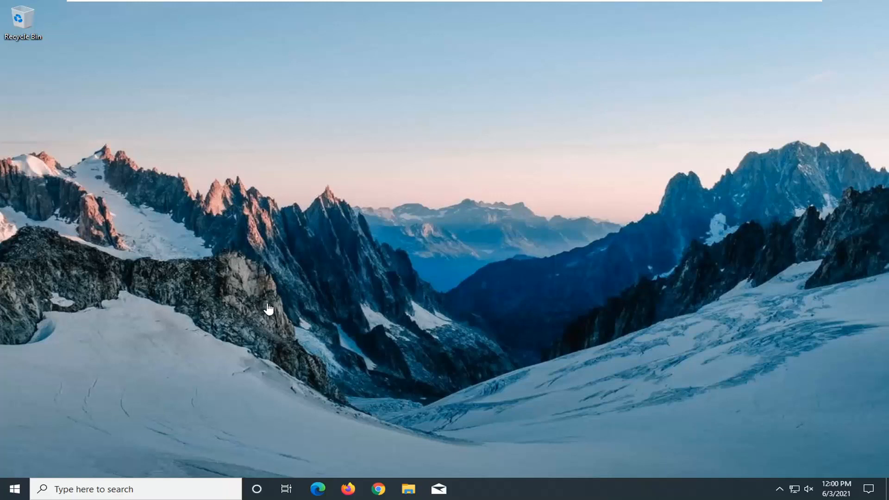
{"action": "mouse_move", "coordinate": [273, 306]}
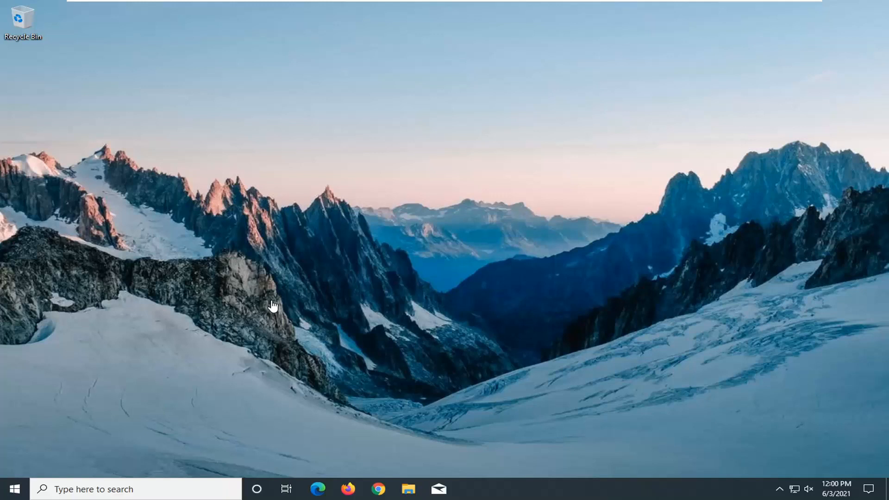
{"action": "mouse_move", "coordinate": [277, 301]}
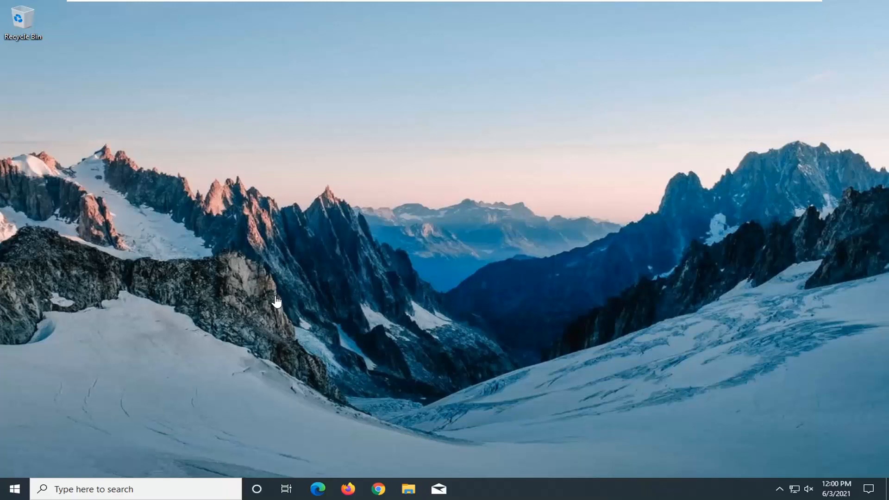
{"action": "mouse_move", "coordinate": [246, 302]}
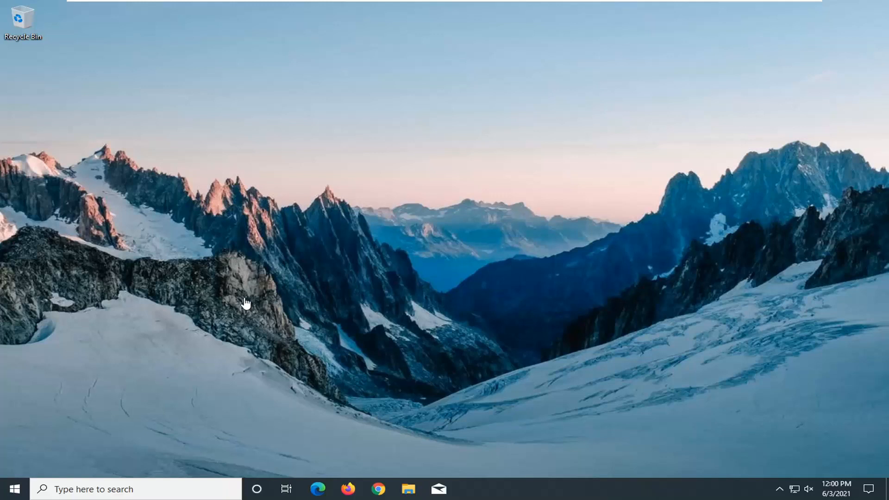
{"action": "mouse_move", "coordinate": [165, 470]}
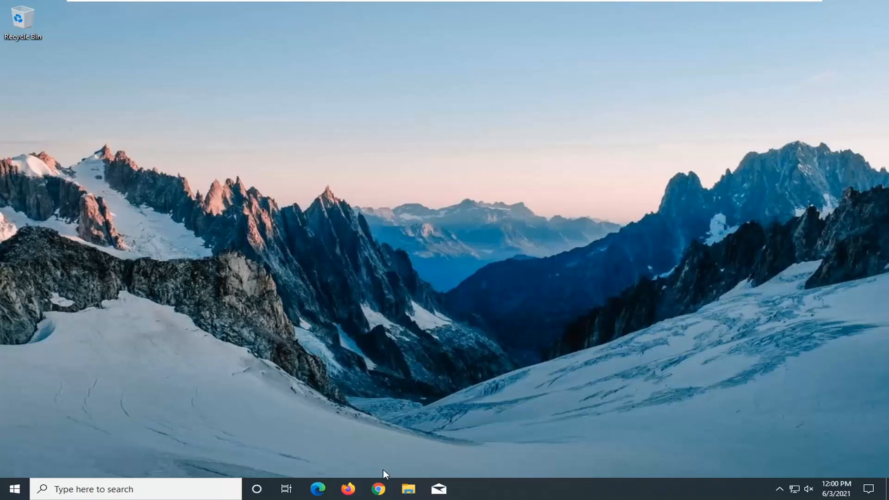
Step: Search Google in a maximized Chrome window for 'dell inspiron 15 camera driver'
{"action": "left_click", "coordinate": [378, 490]}
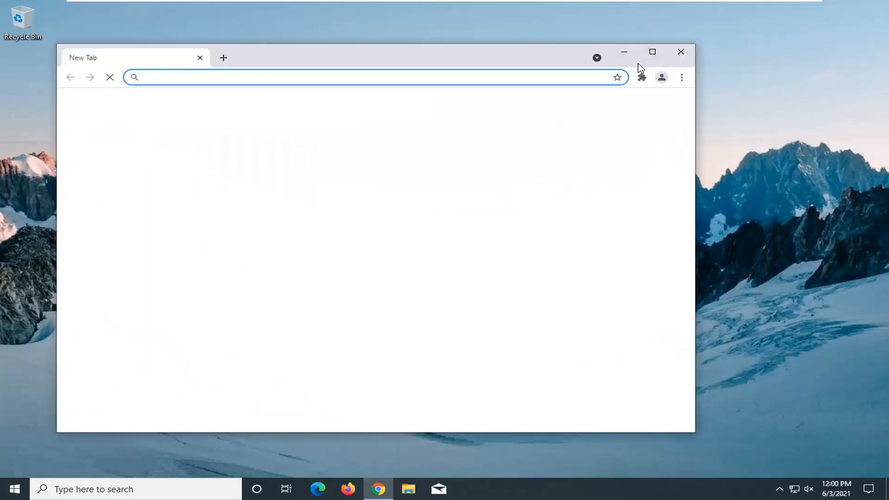
{"action": "left_click", "coordinate": [652, 52]}
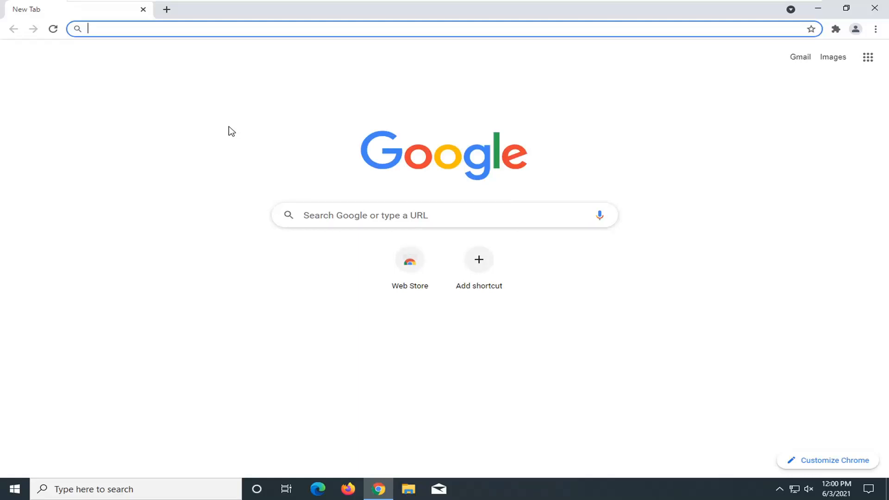
{"action": "type", "text": "dell ins"}
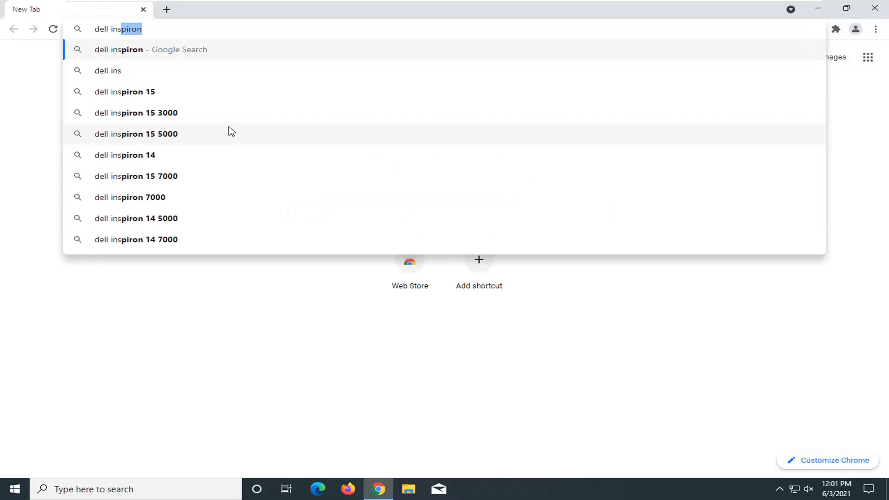
{"action": "type", "text": "15 c"}
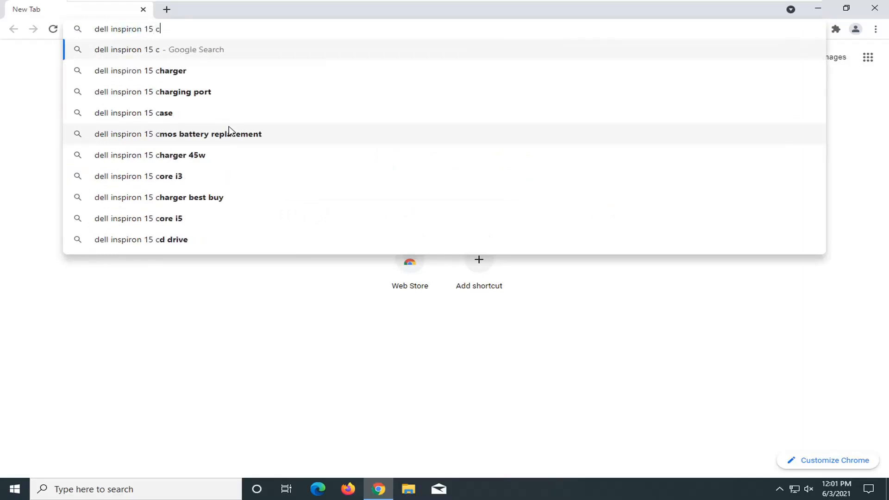
{"action": "key", "text": "Return"}
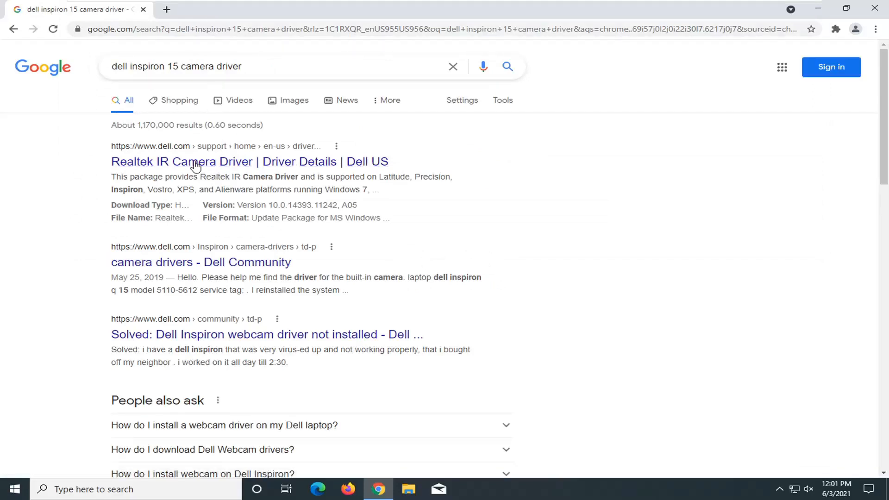
{"action": "mouse_move", "coordinate": [201, 153]}
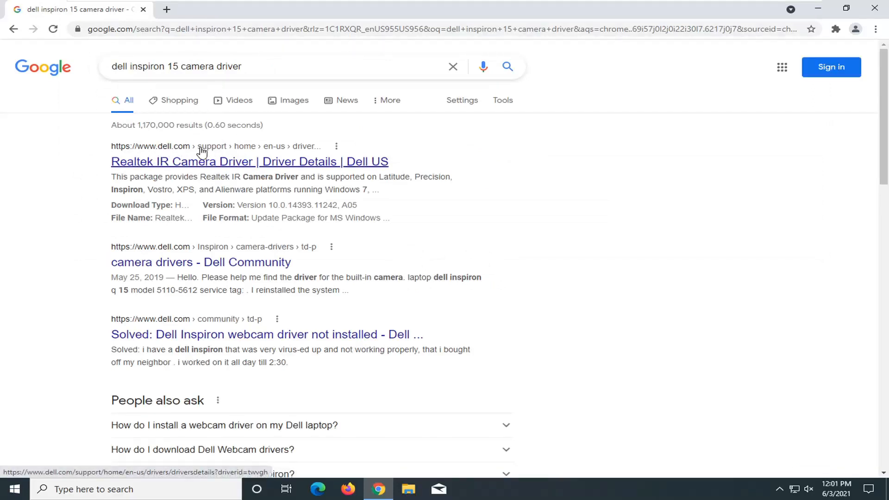
{"action": "mouse_move", "coordinate": [160, 230]}
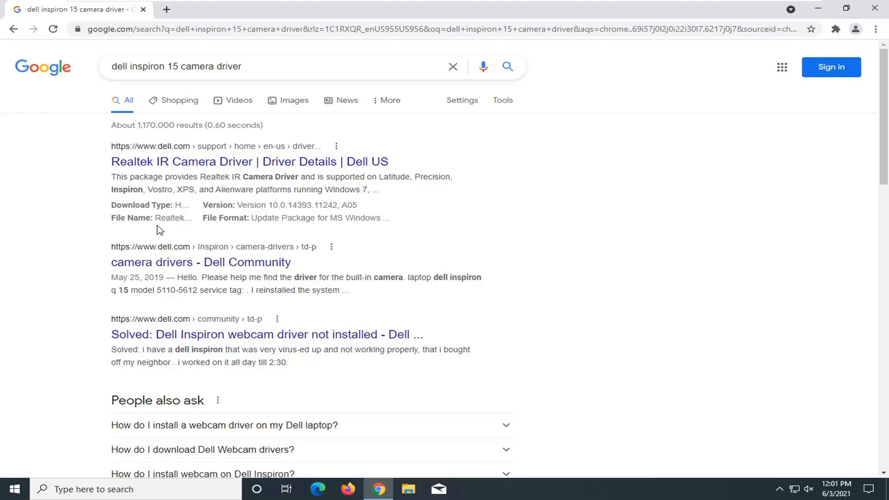
{"action": "mouse_move", "coordinate": [131, 221]}
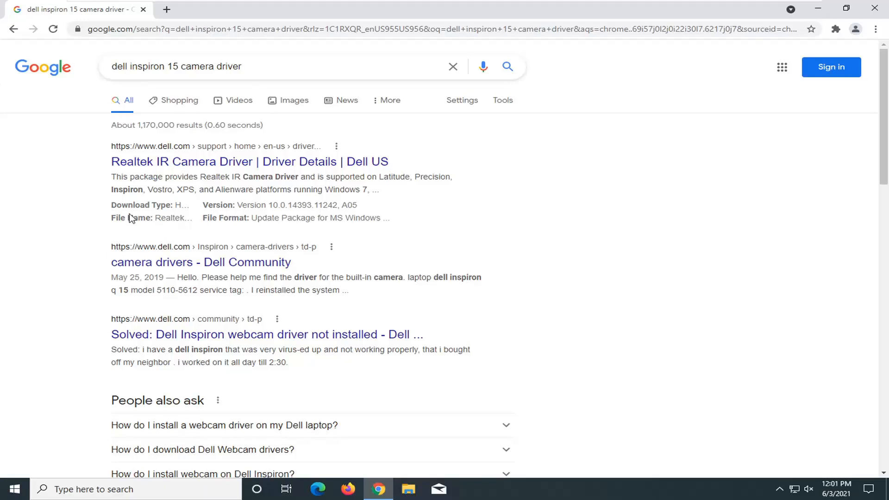
Step: Reach Available formats on Dell's Realtek IR Camera Driver page and start the download
{"action": "left_click", "coordinate": [249, 162]}
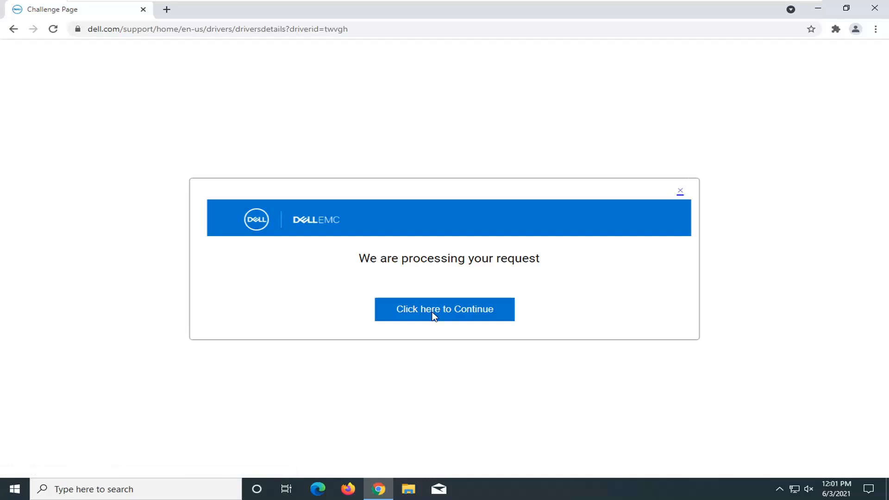
{"action": "left_click", "coordinate": [444, 310]}
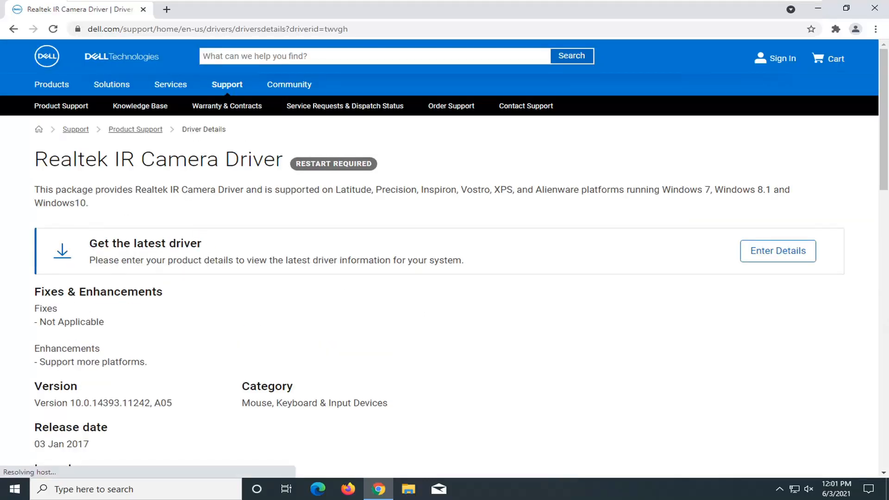
{"action": "scroll", "scroll_direction": "down", "scroll_amount": 3}
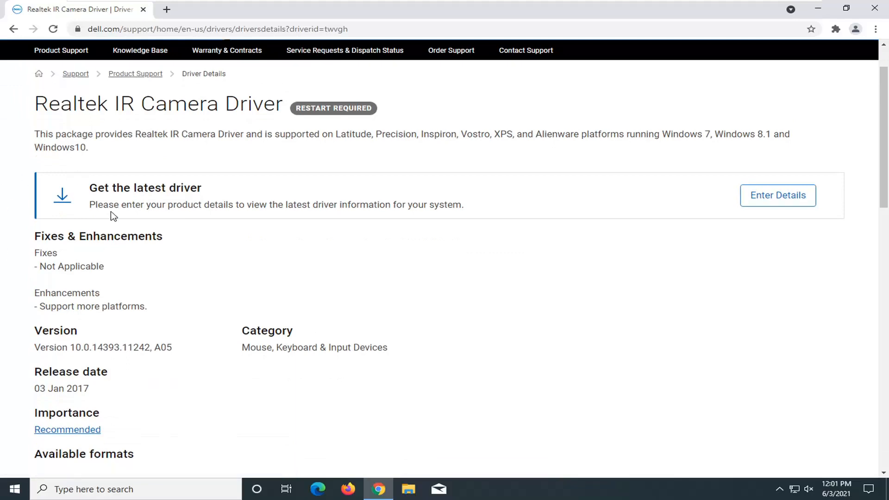
{"action": "scroll", "scroll_direction": "down", "scroll_amount": 3}
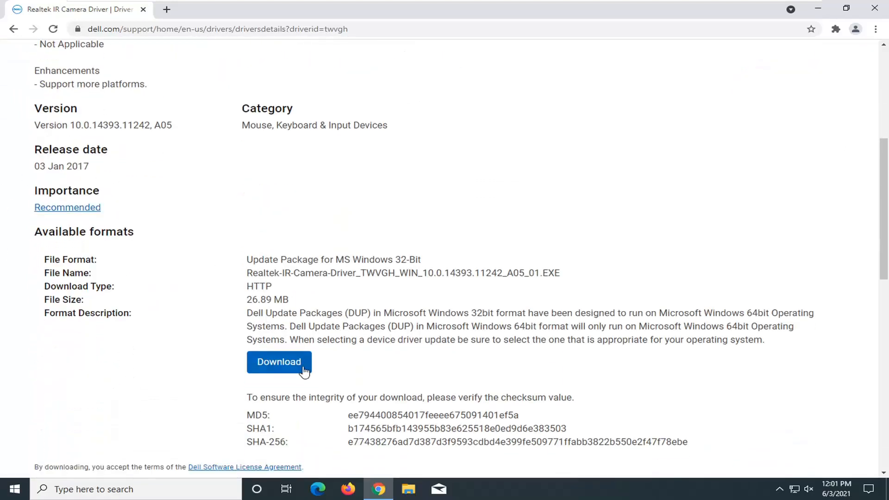
{"action": "left_click", "coordinate": [279, 362]}
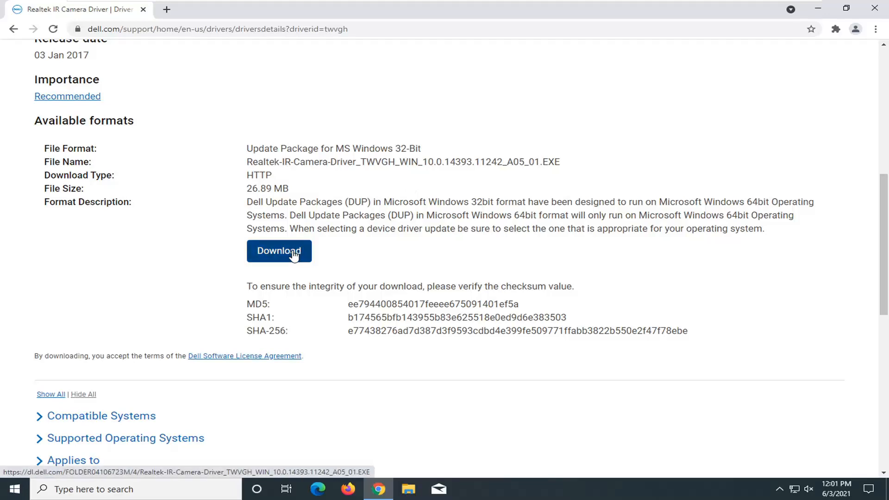
{"action": "scroll", "scroll_direction": "up", "scroll_amount": 3}
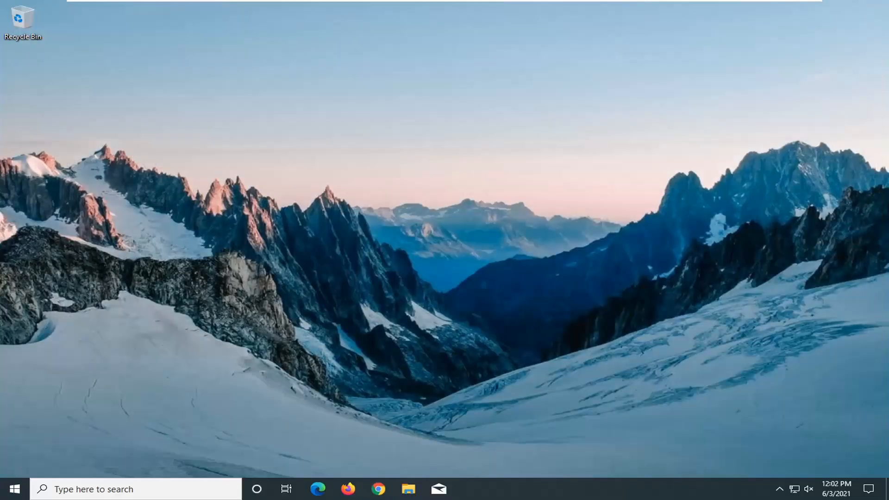
{"action": "mouse_move", "coordinate": [401, 331]}
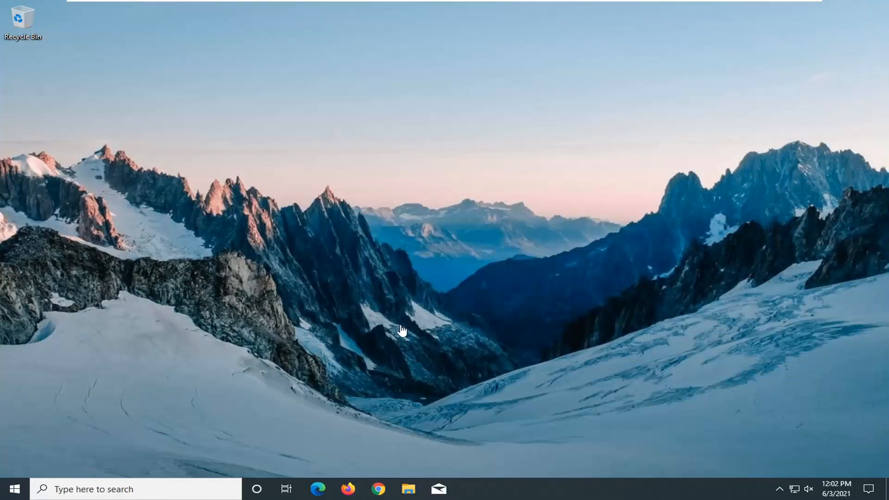
{"action": "mouse_move", "coordinate": [14, 489]}
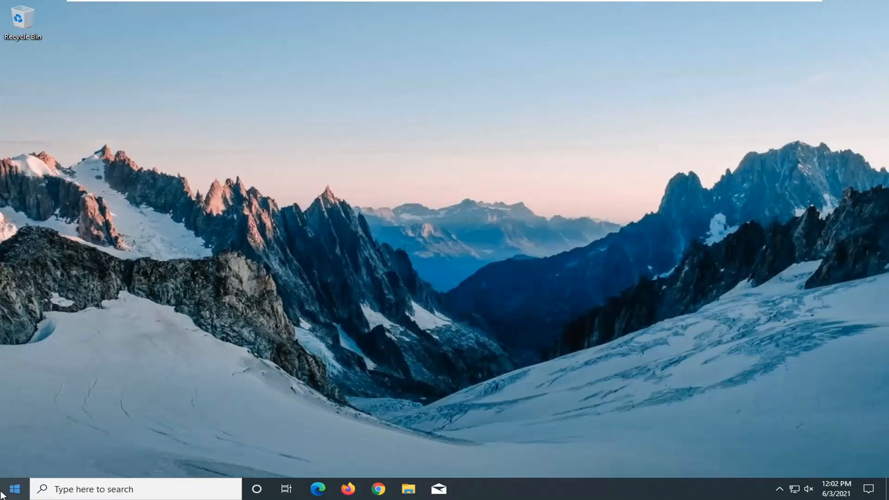
Step: Search the Start menu for 'system restore' so Create a restore point is the best match
{"action": "left_click", "coordinate": [13, 489]}
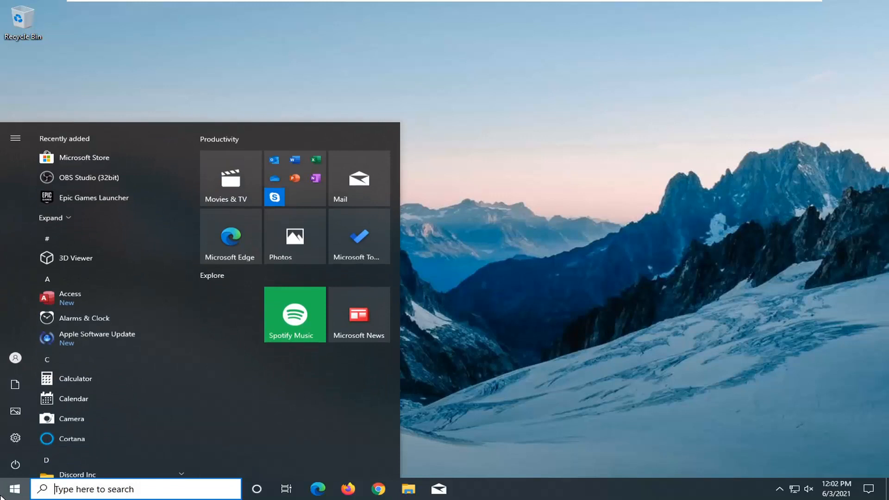
{"action": "type", "text": "system"}
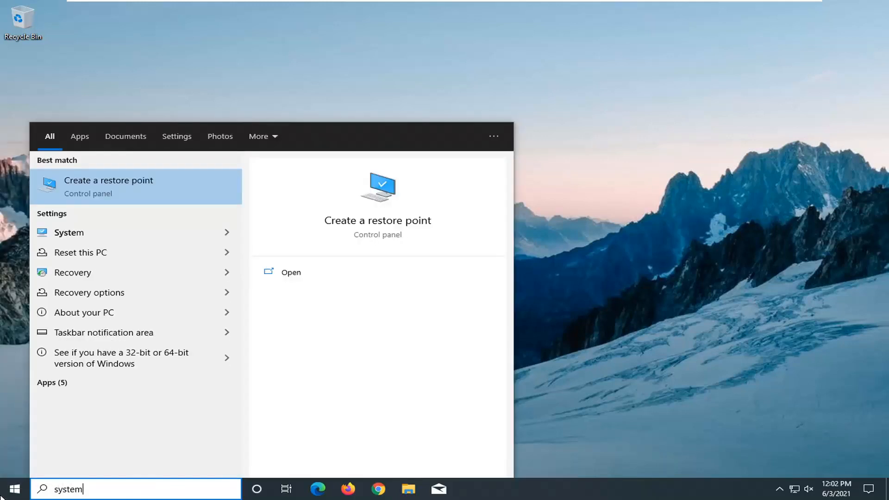
{"action": "type", "text": "restore"}
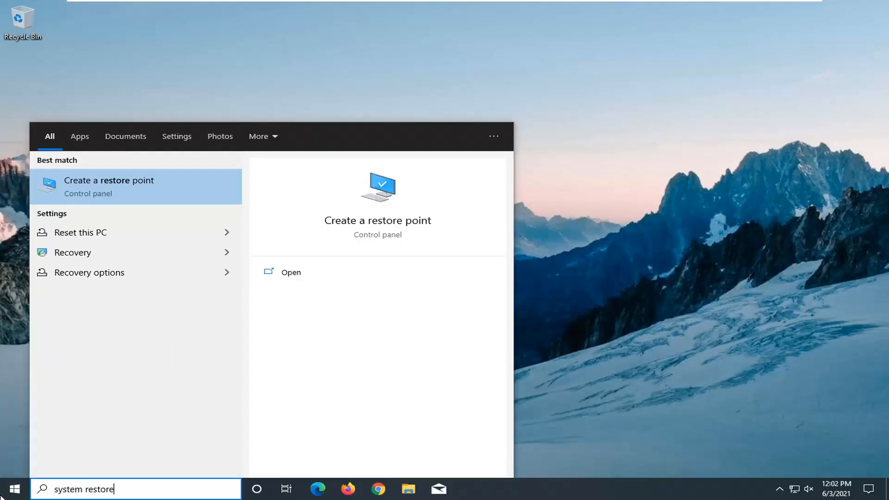
{"action": "mouse_move", "coordinate": [72, 252]}
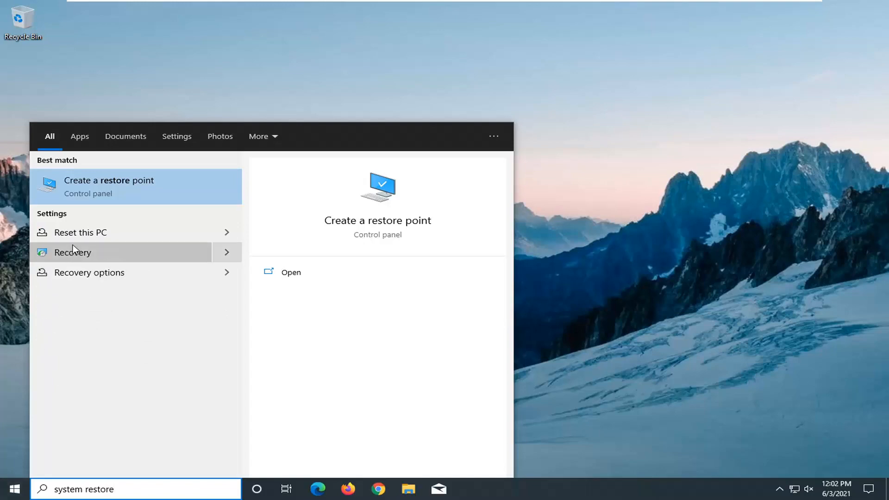
Step: Launch the System Restore wizard from System Properties' System Protection settings
{"action": "left_click", "coordinate": [109, 186]}
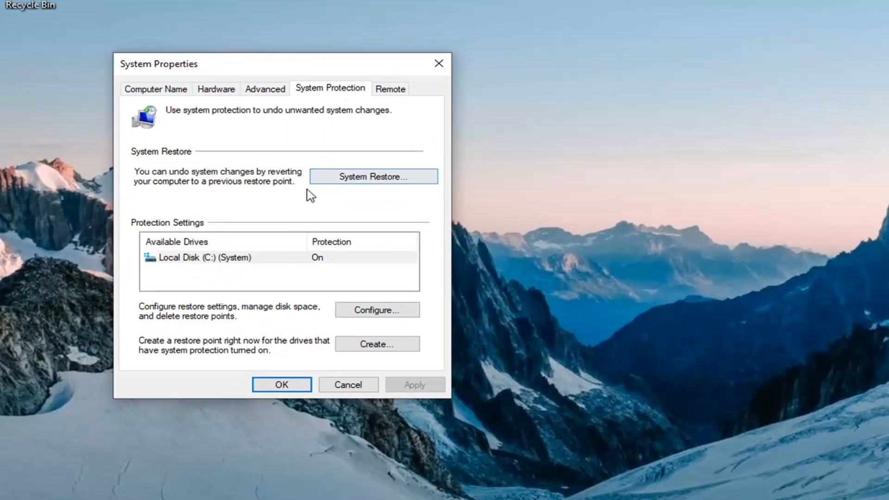
{"action": "mouse_move", "coordinate": [170, 192]}
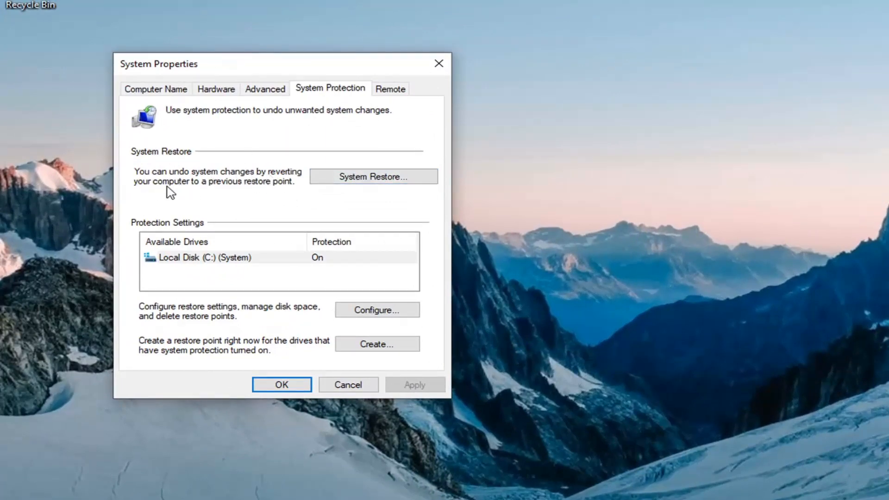
{"action": "mouse_move", "coordinate": [374, 176]}
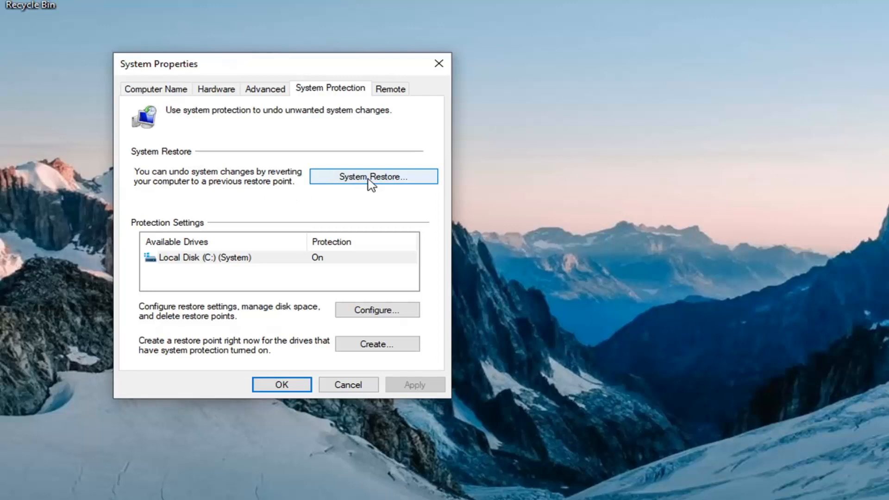
{"action": "left_click", "coordinate": [373, 176]}
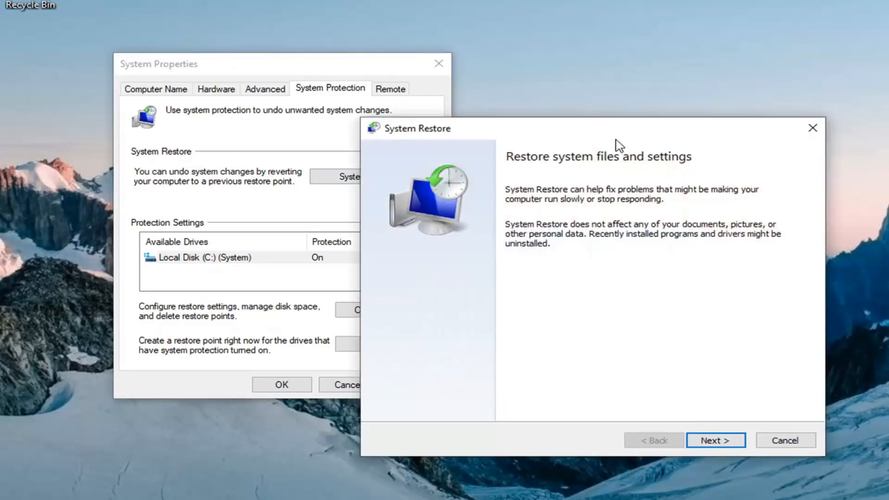
Step: Restore to the 6/3/2021 'Before Updates' point and confirm the uninterruptible restore warning
{"action": "left_click", "coordinate": [715, 441]}
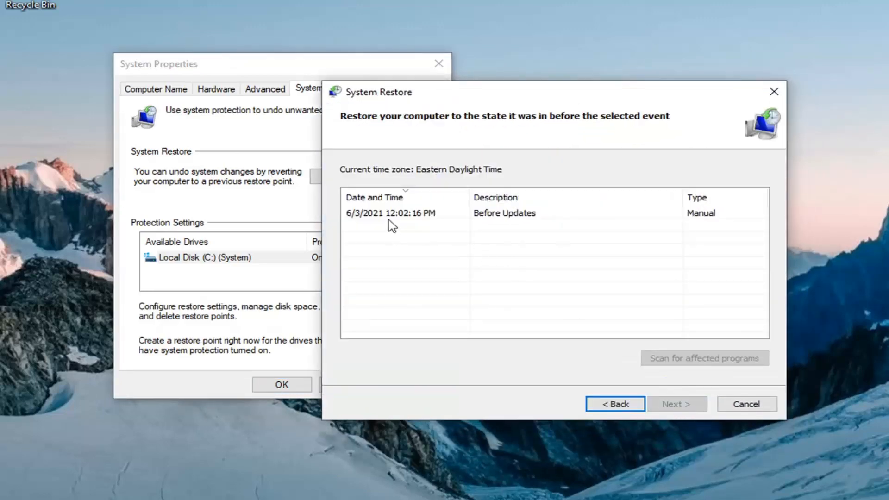
{"action": "left_click", "coordinate": [391, 213]}
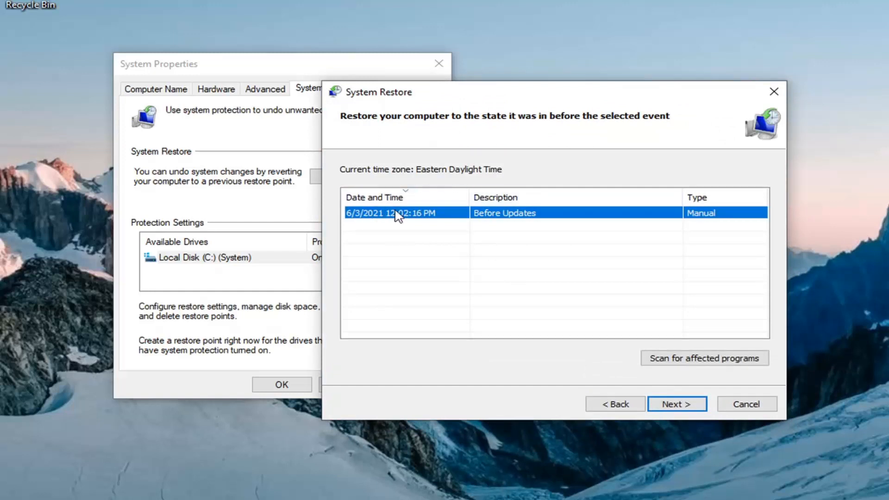
{"action": "mouse_move", "coordinate": [419, 246]}
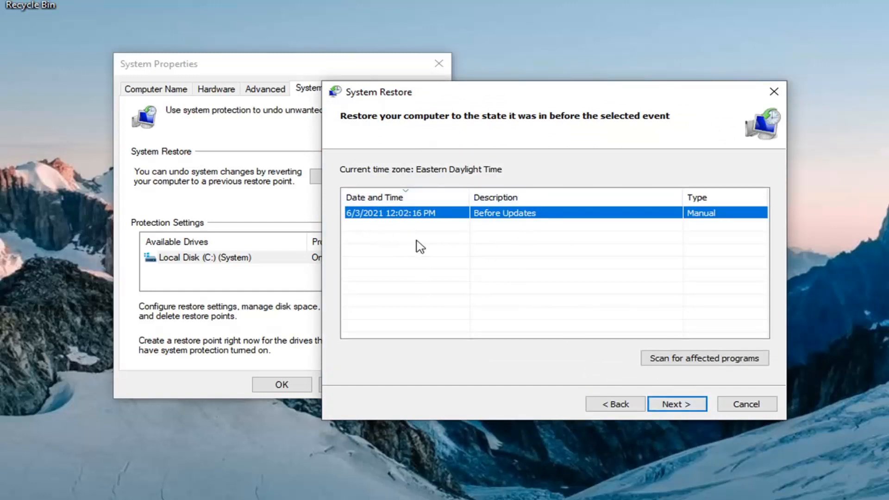
{"action": "left_click", "coordinate": [677, 404]}
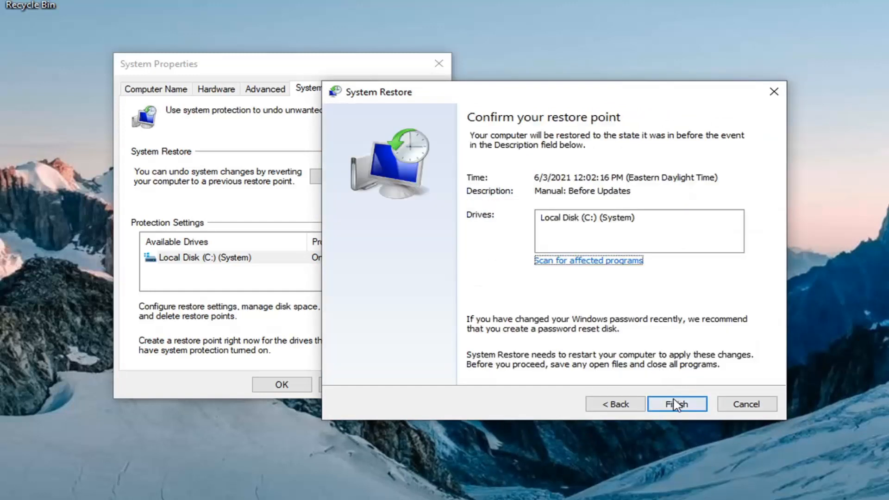
{"action": "left_click", "coordinate": [677, 404]}
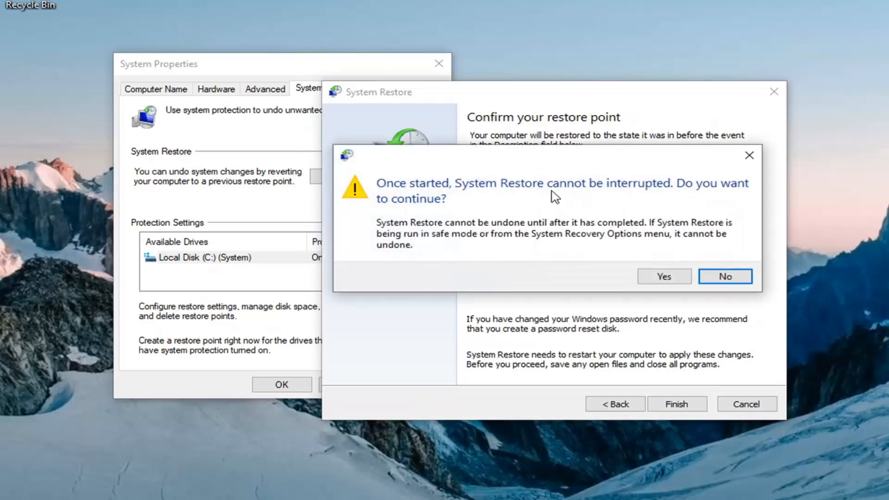
{"action": "mouse_move", "coordinate": [527, 203]}
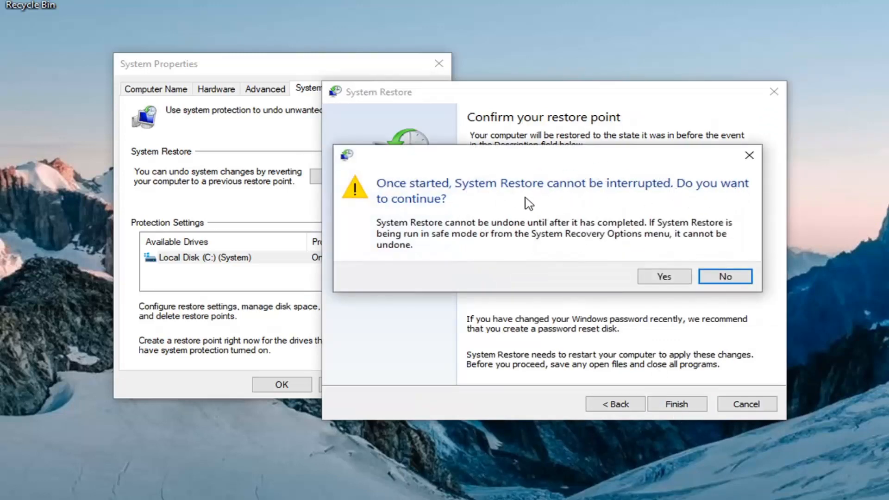
{"action": "left_click", "coordinate": [663, 277]}
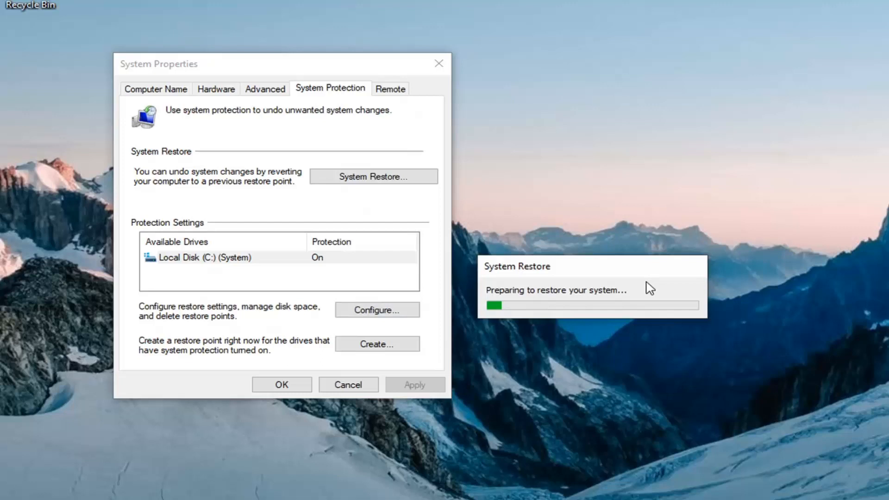